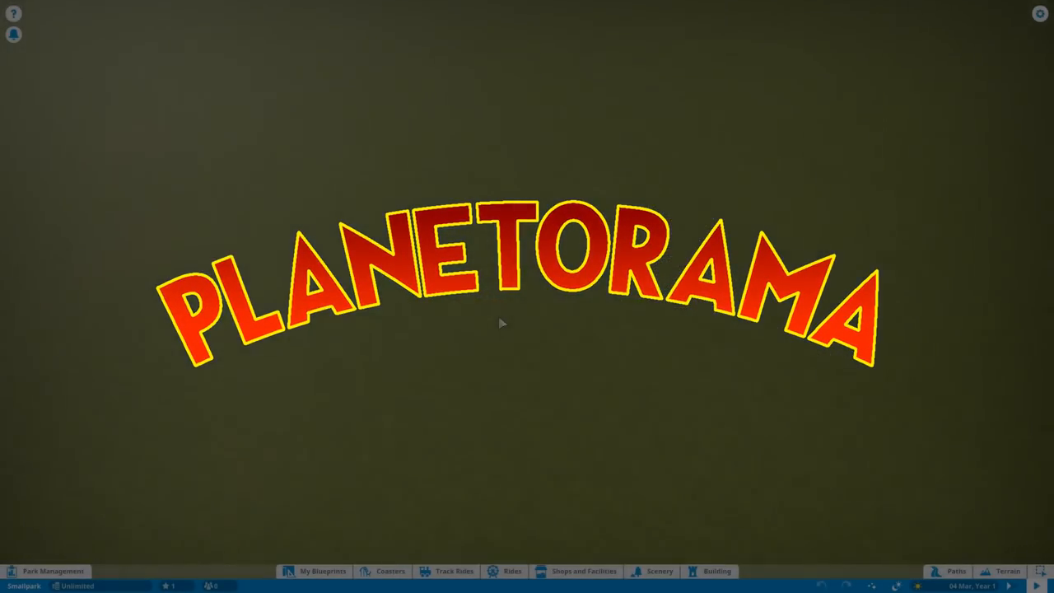
- Leave the PLANETORAMA title screen and open the building blueprint catalogue
left_click(715, 570)
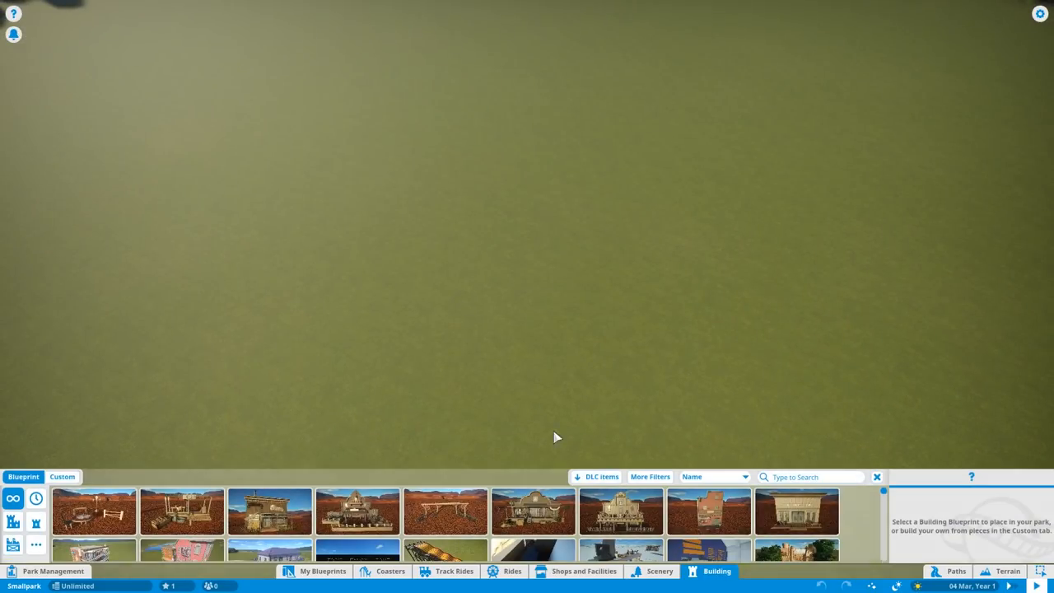
- Place a Projection Screen 32m custom scenery piece on the ground
left_click(660, 570)
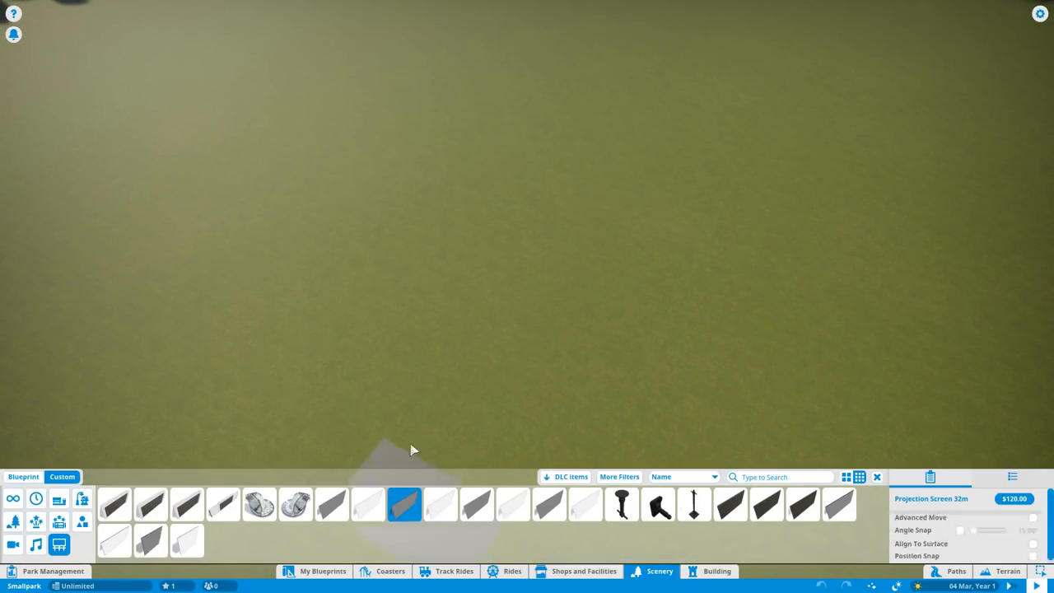
left_click(404, 504)
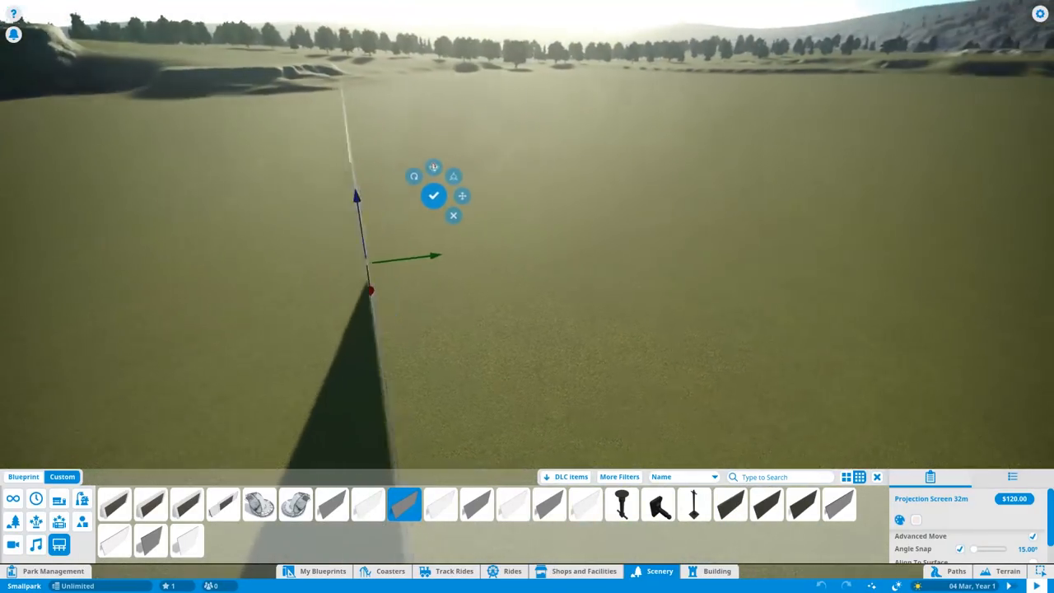
left_click(434, 196)
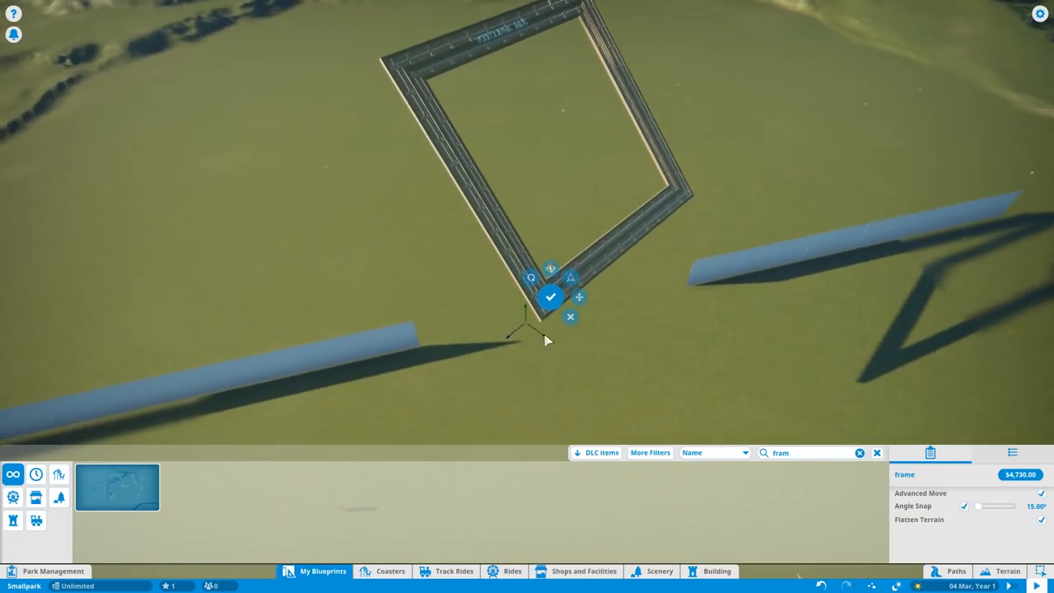
- Confirm the frame blueprint between the screens and select it as building 69
left_click(551, 296)
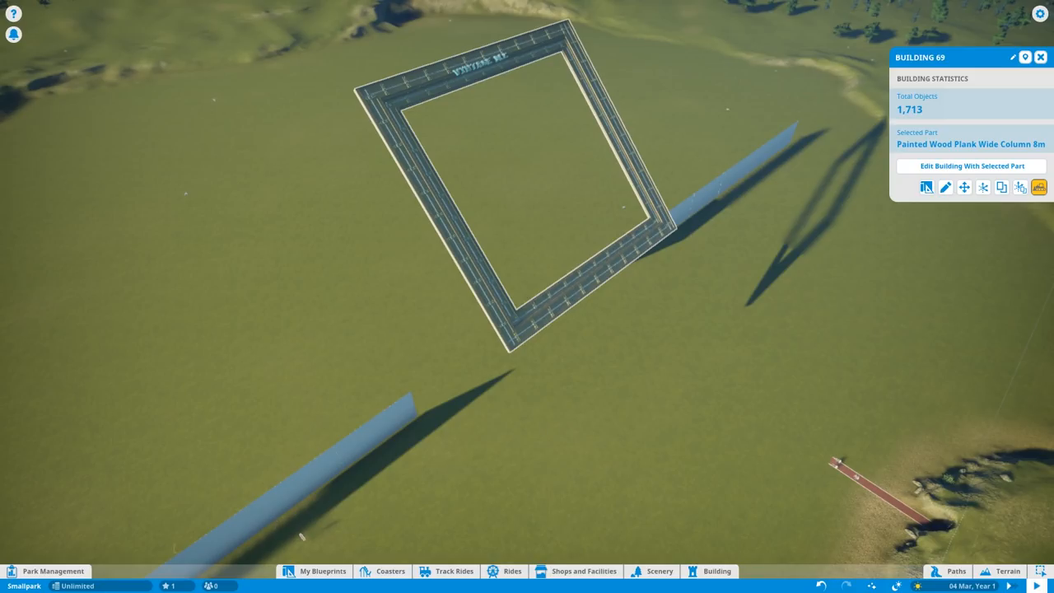
left_click(970, 166)
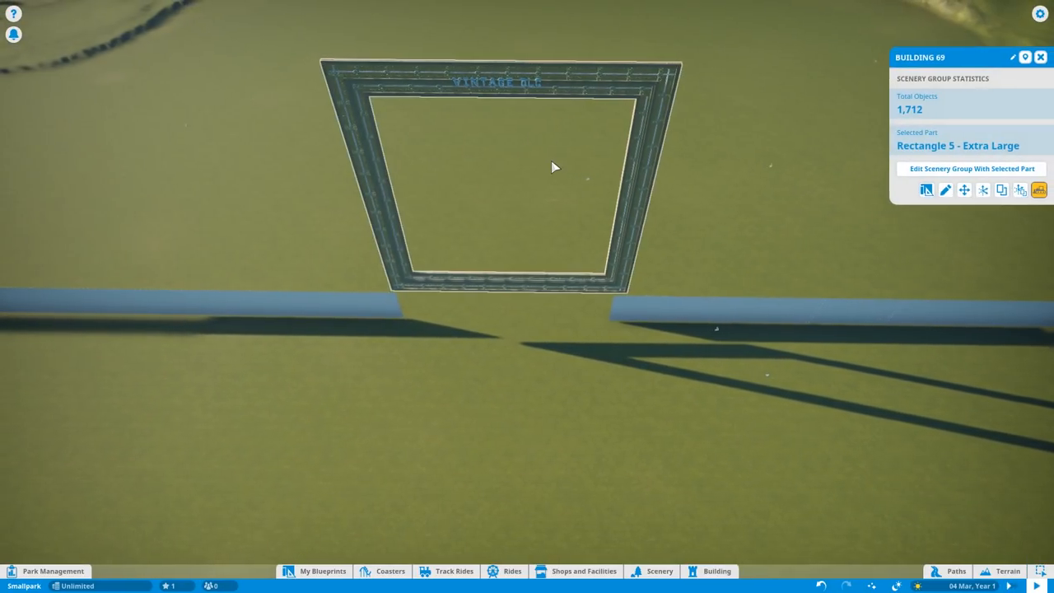
- Set the frame's projection screen billboard to the earth1.jpg image
left_click(970, 169)
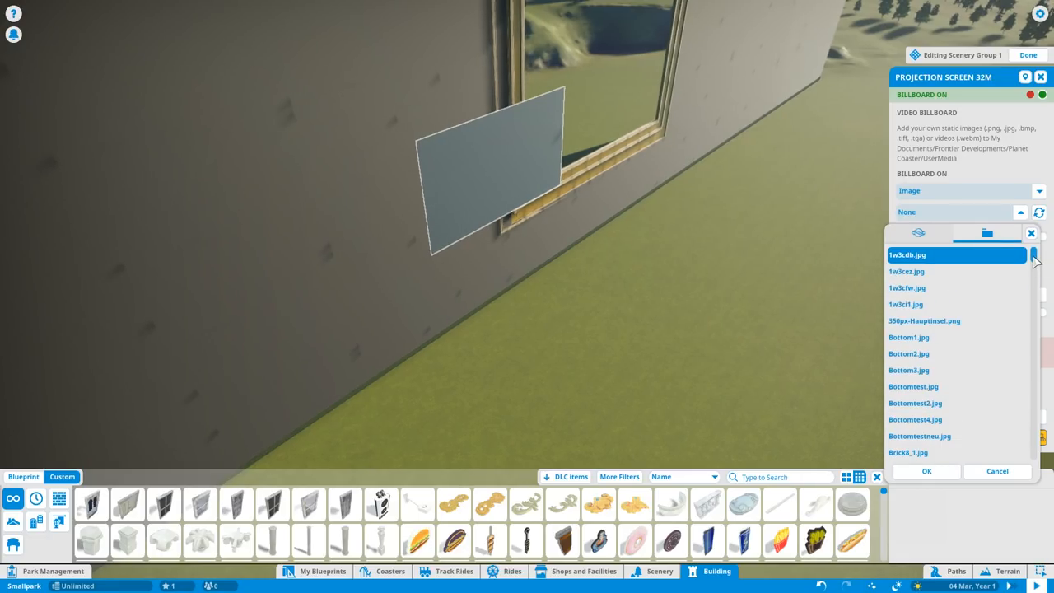
scroll("down", 3)
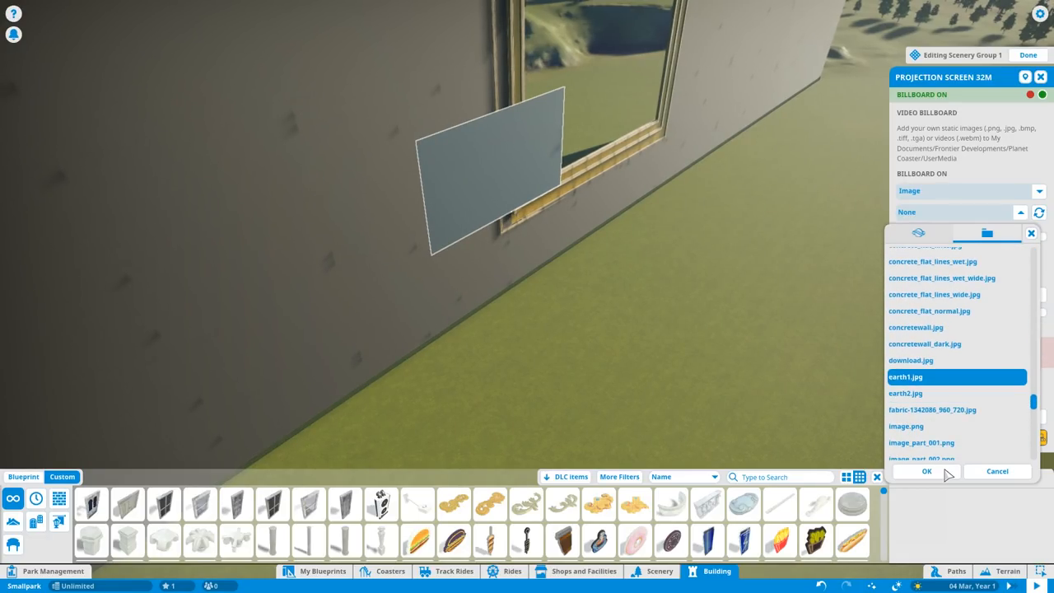
left_click(926, 471)
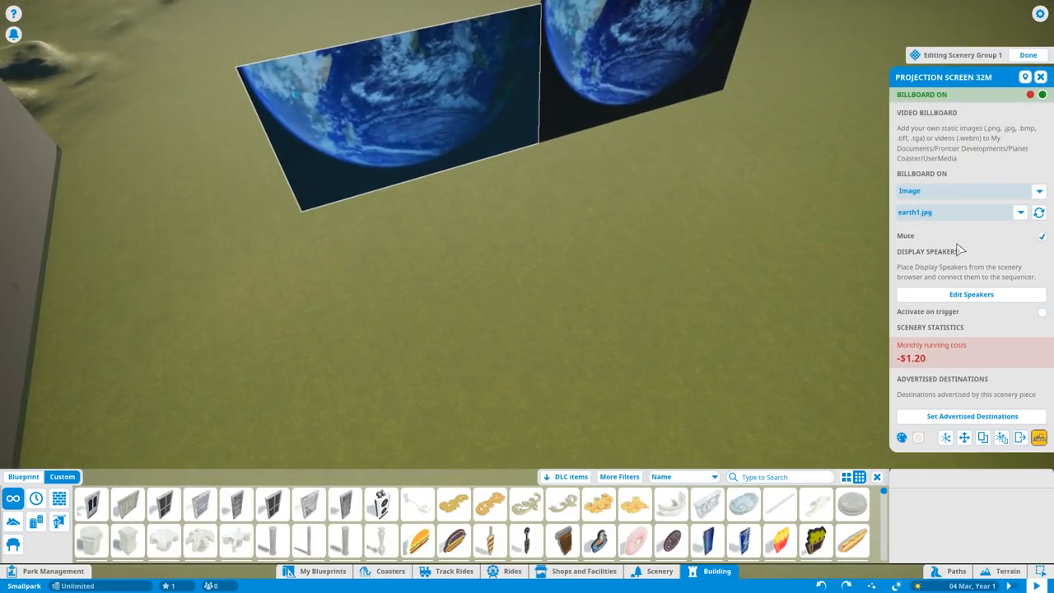
- Browse dark image choices for the other projection screens
left_click(1022, 212)
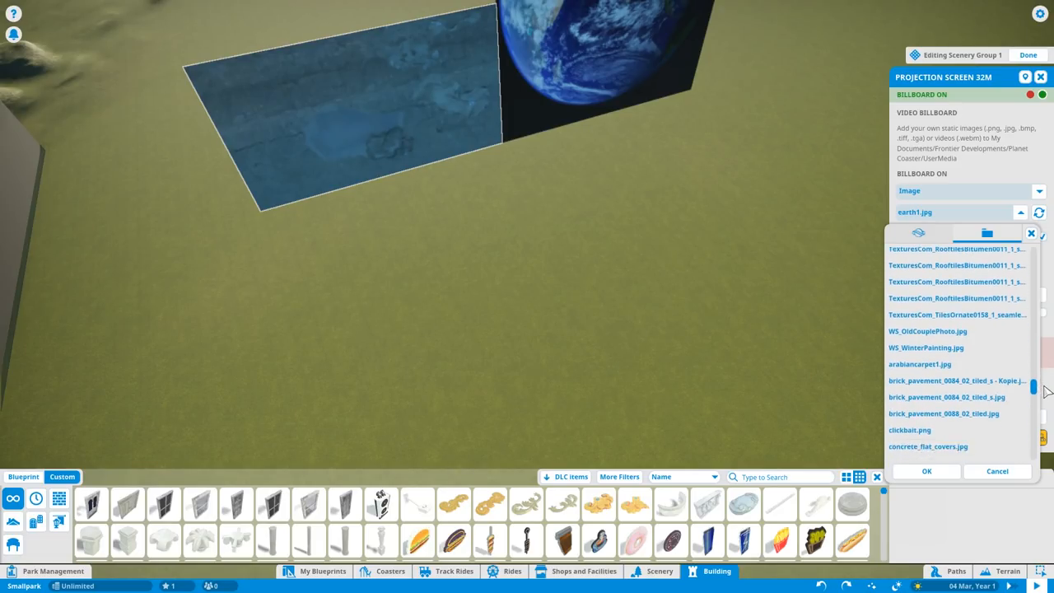
scroll("down", 3)
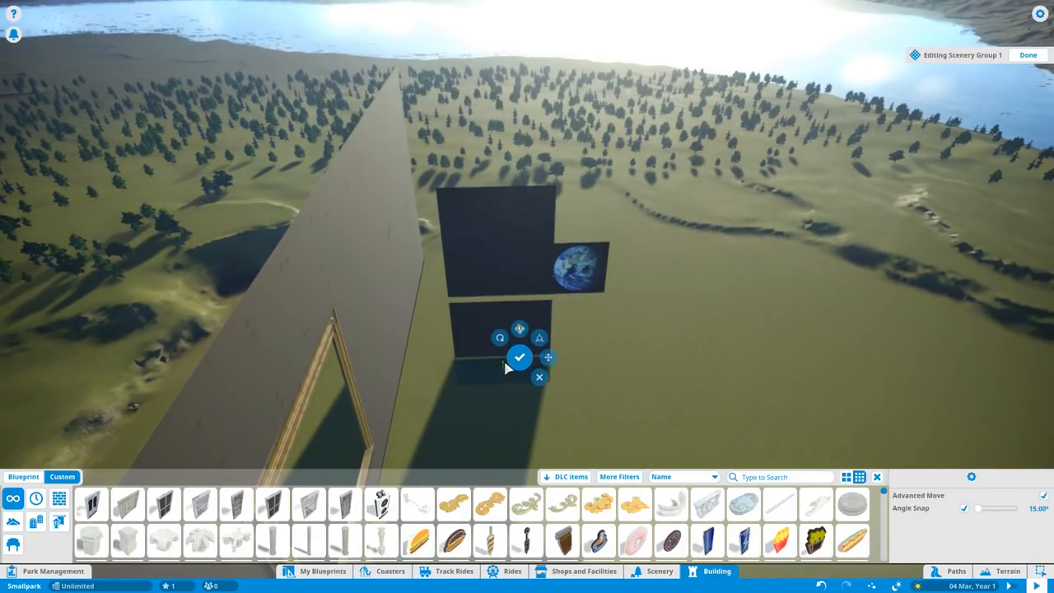
- Confirm two more Projection Screen 32m panels as enclosing walls
left_click(518, 357)
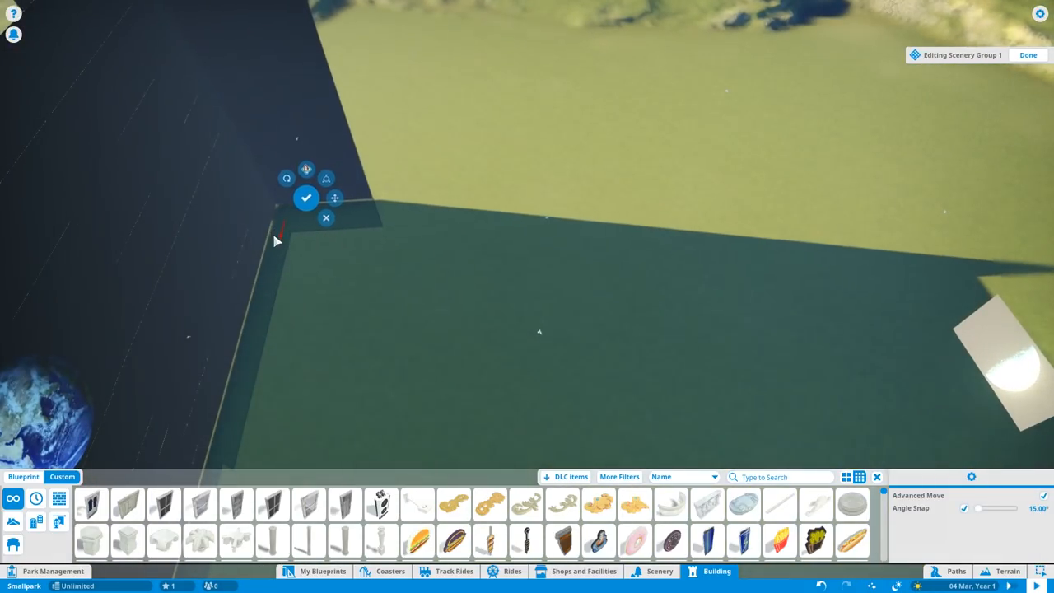
left_click(306, 198)
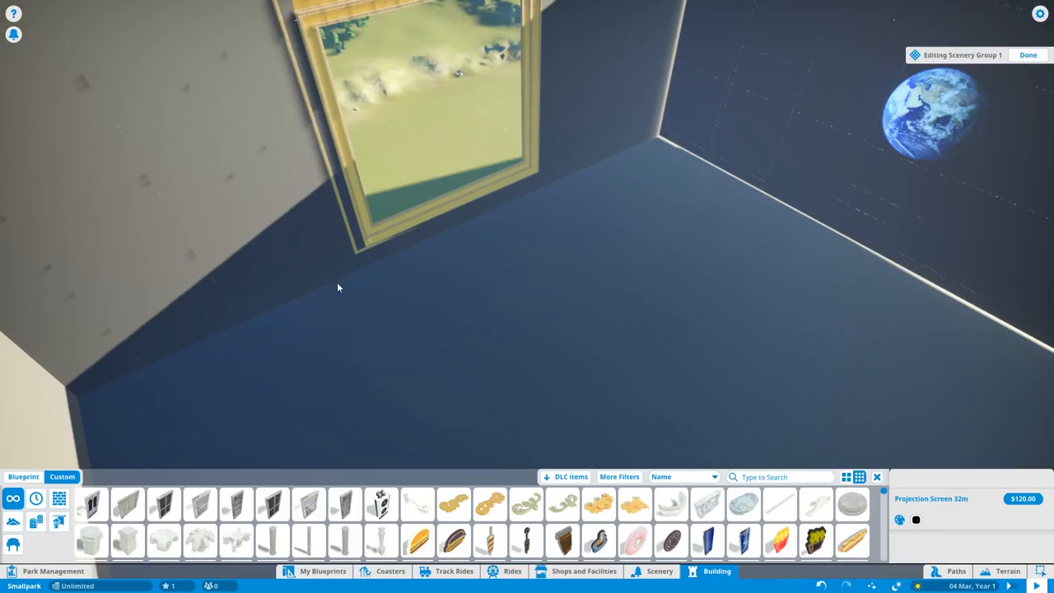
mouse_move(241, 517)
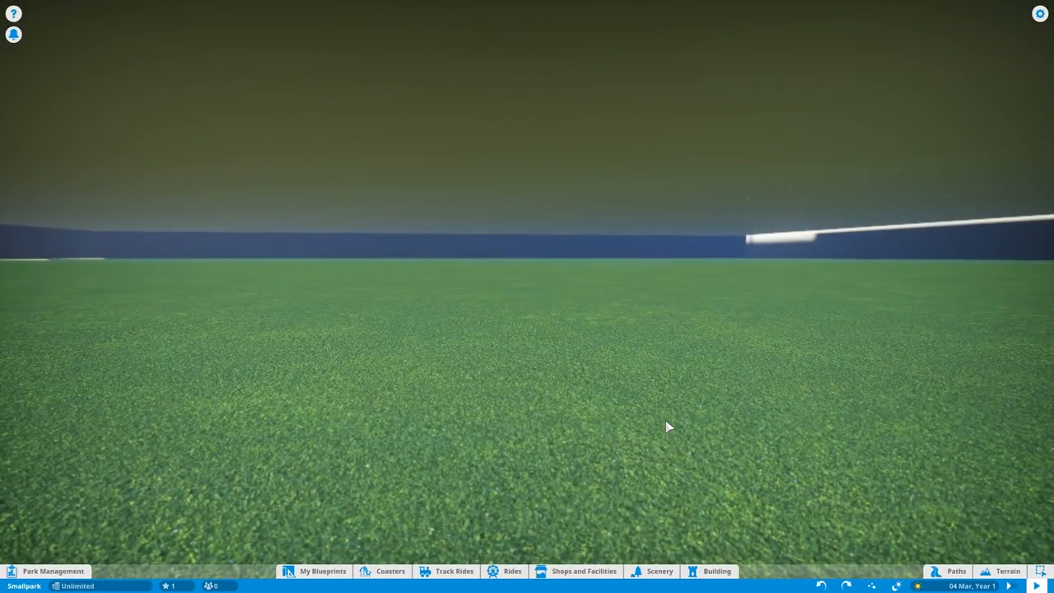
- Raise the grassy island ground inside the enclosure with the terrain tools
left_click(1006, 571)
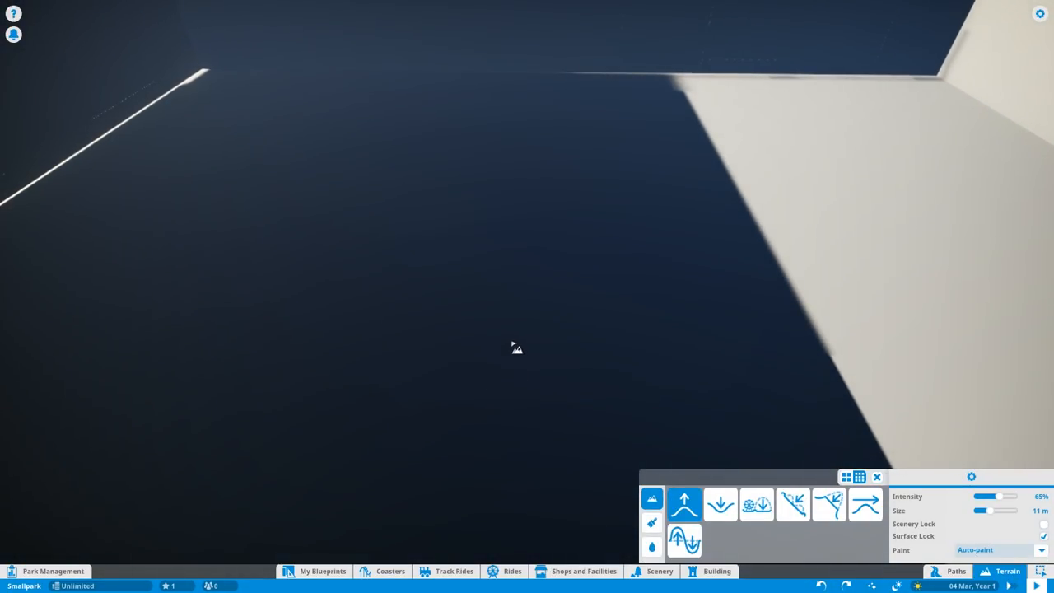
left_click(756, 503)
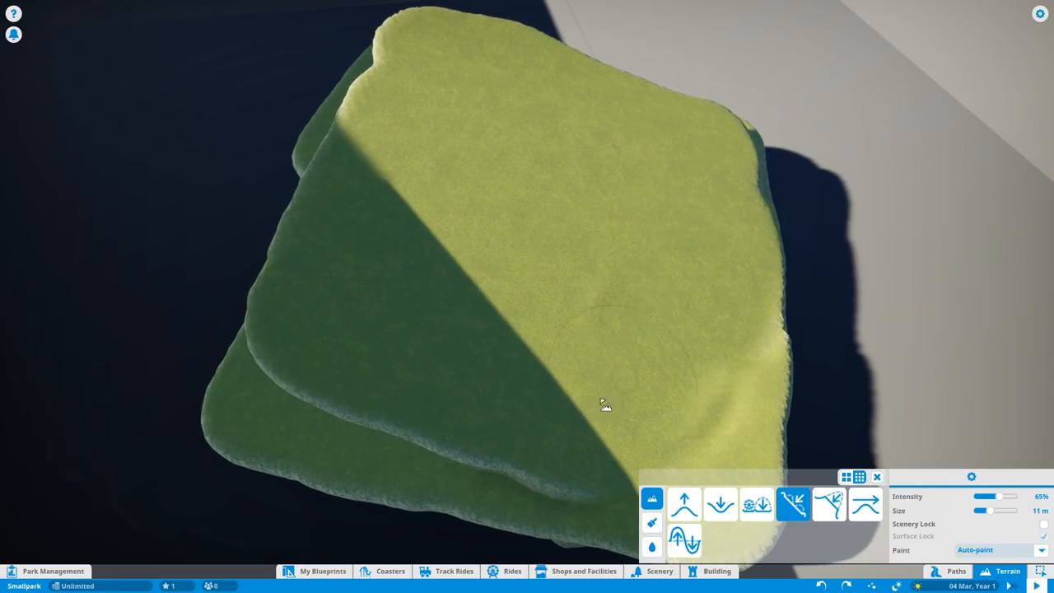
left_click(956, 571)
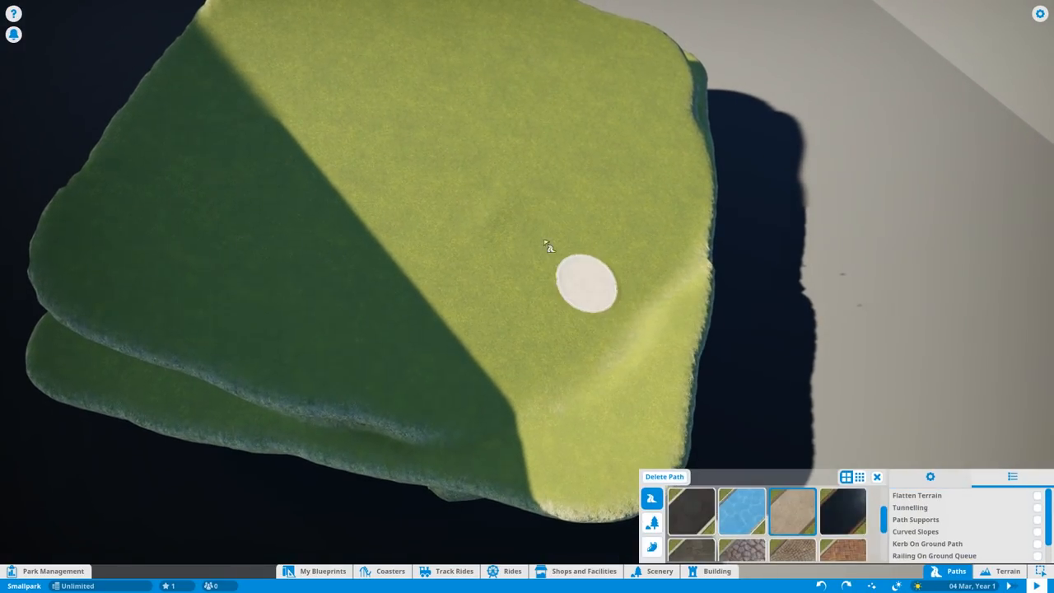
left_click(1006, 571)
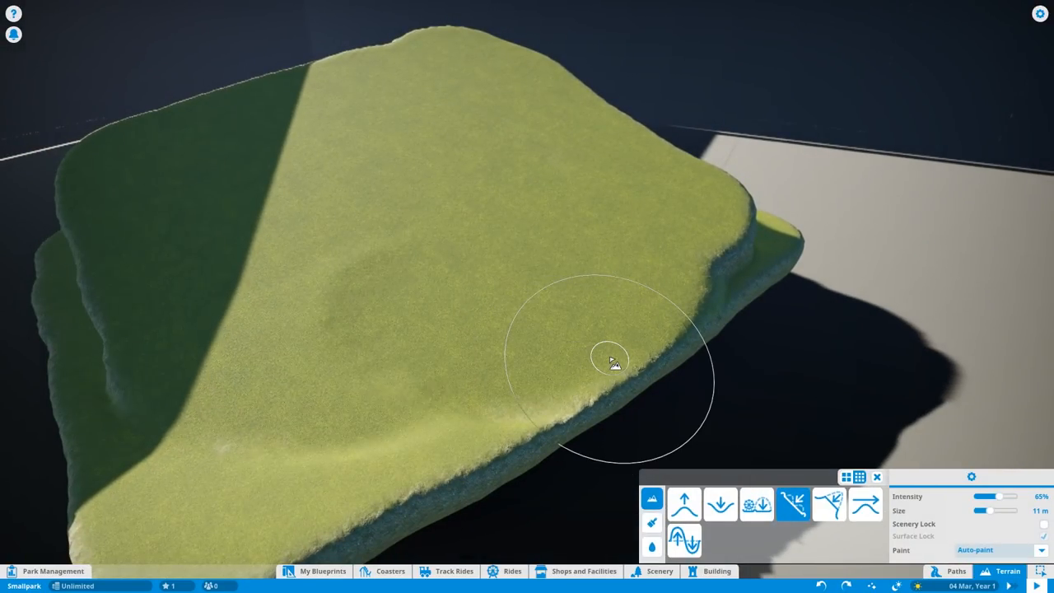
left_click(957, 571)
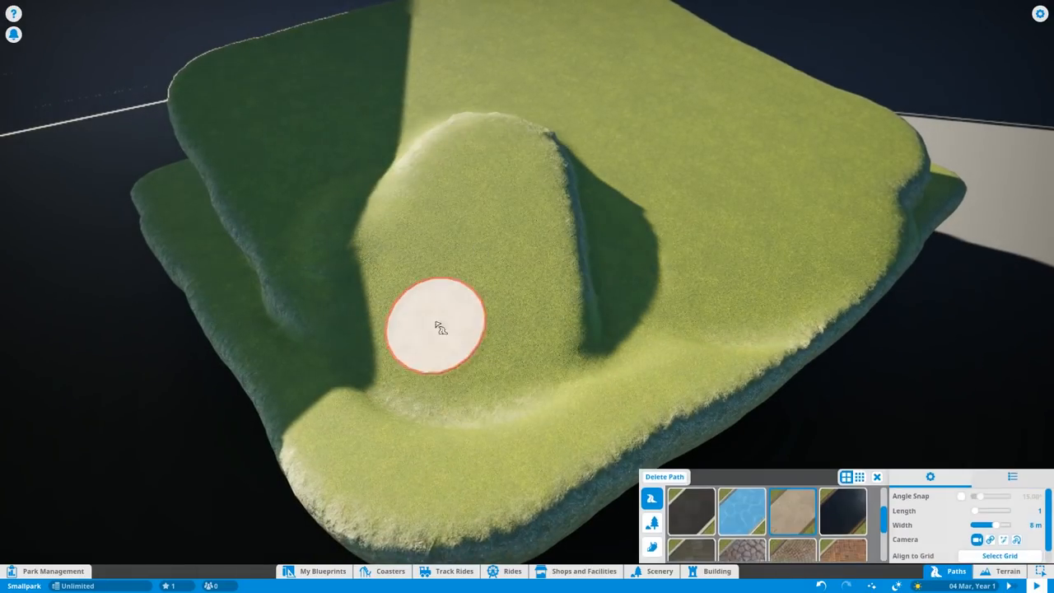
left_click(1007, 571)
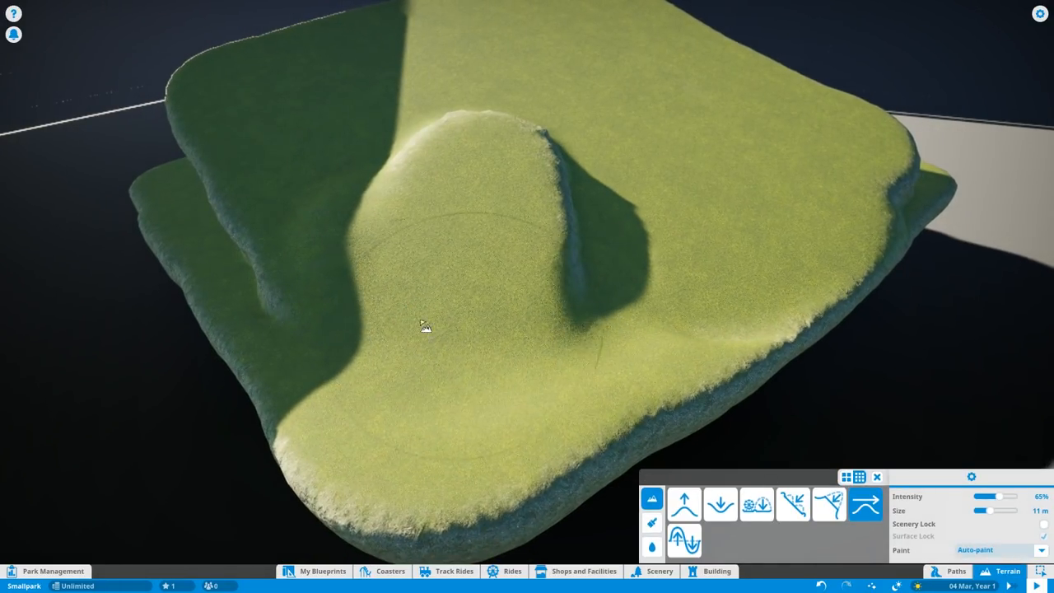
- Lay 9 m light stone and blue paths, smoothing ground and aligning the grid
left_click(956, 570)
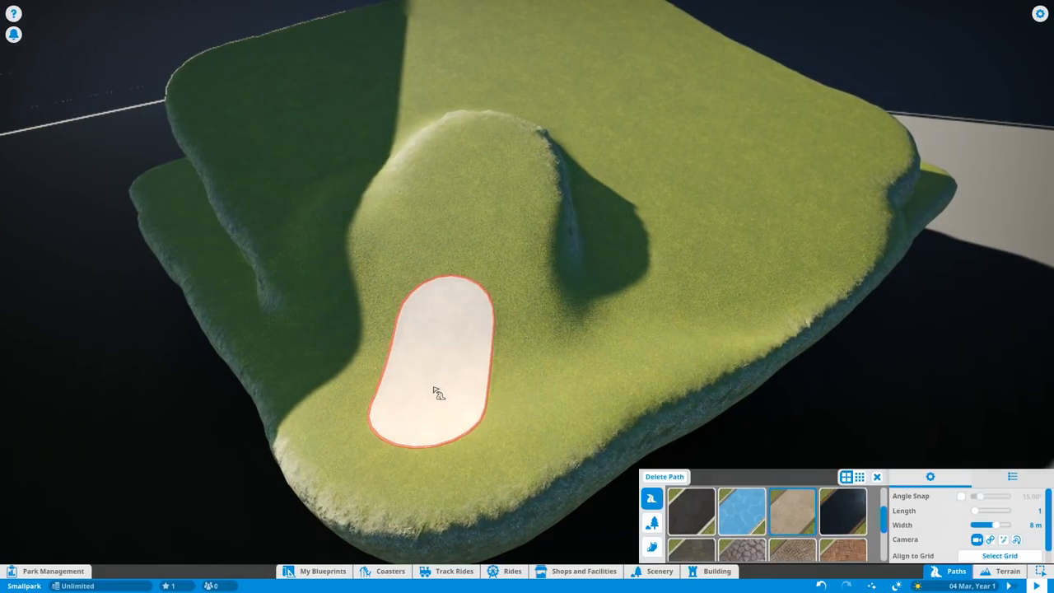
left_click(1008, 570)
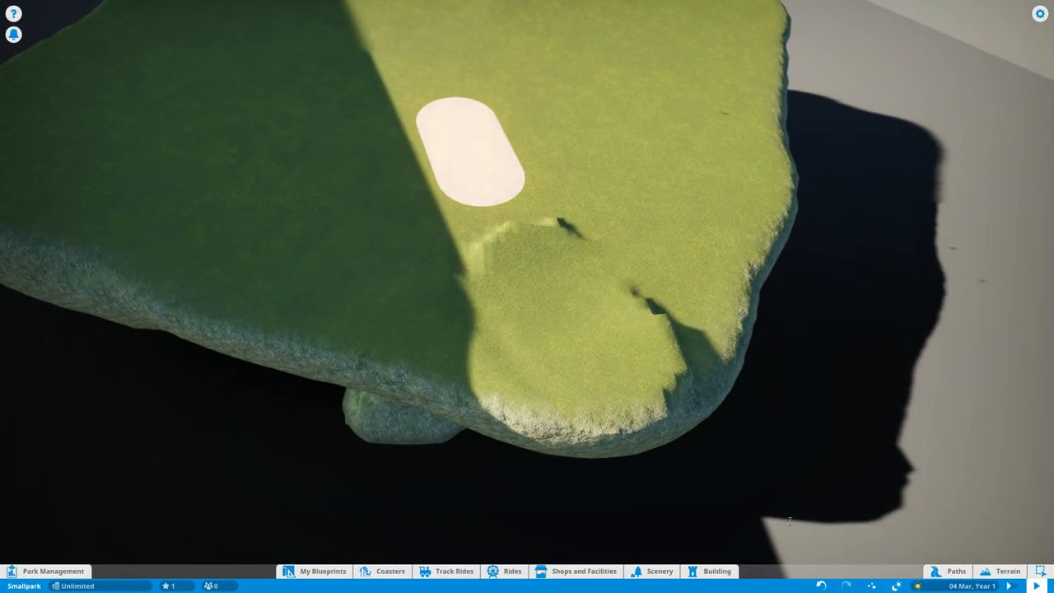
left_click(1007, 571)
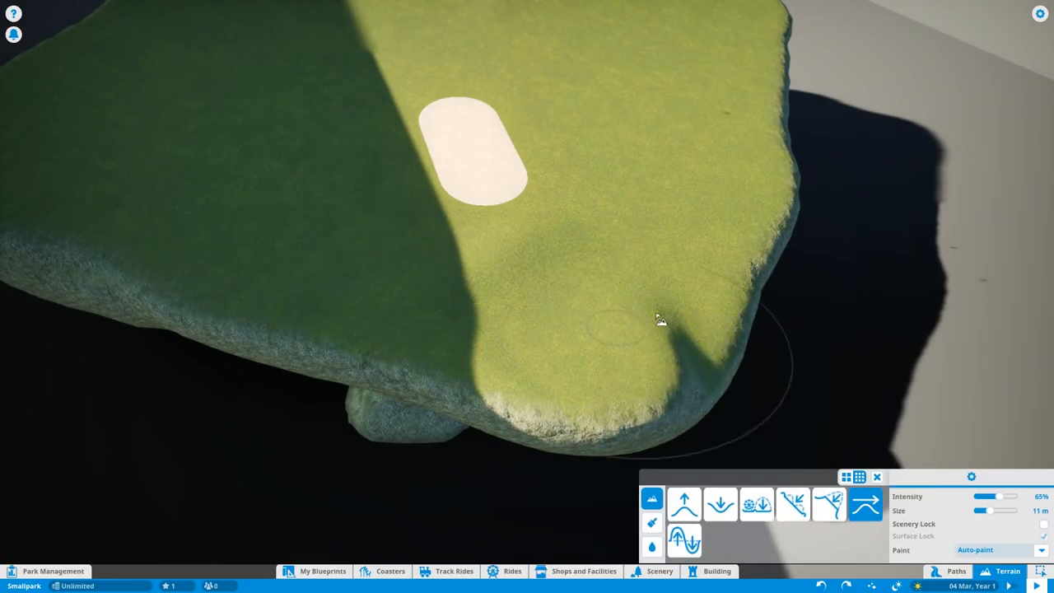
left_click(956, 570)
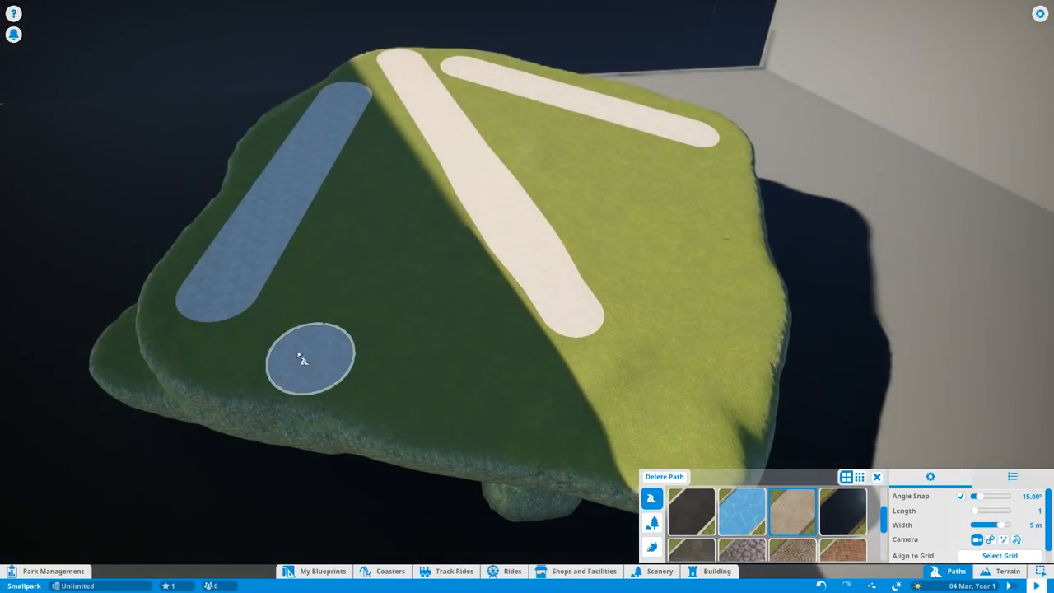
left_click(1008, 571)
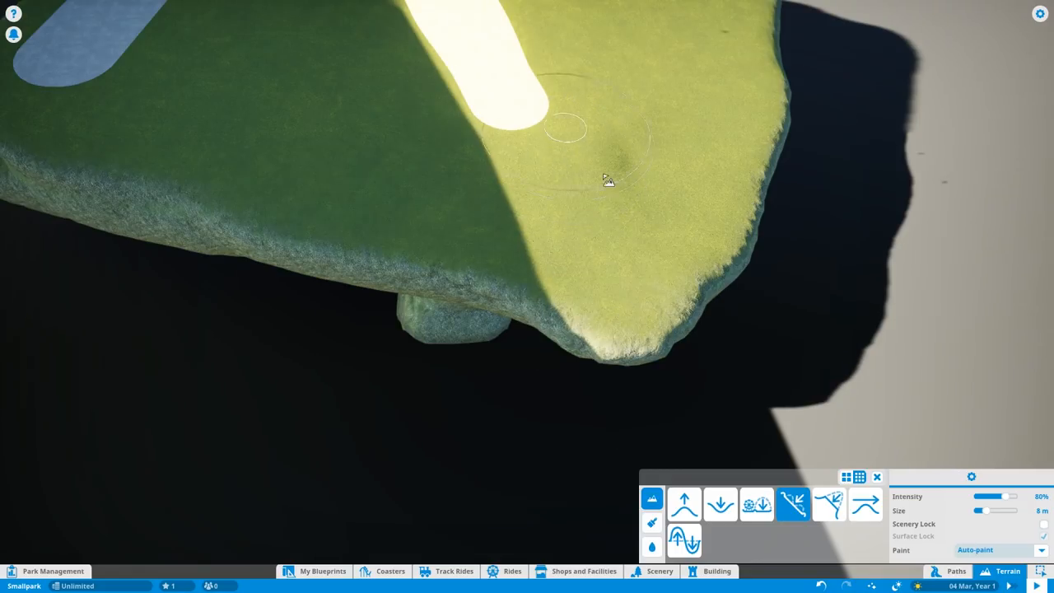
left_click(955, 571)
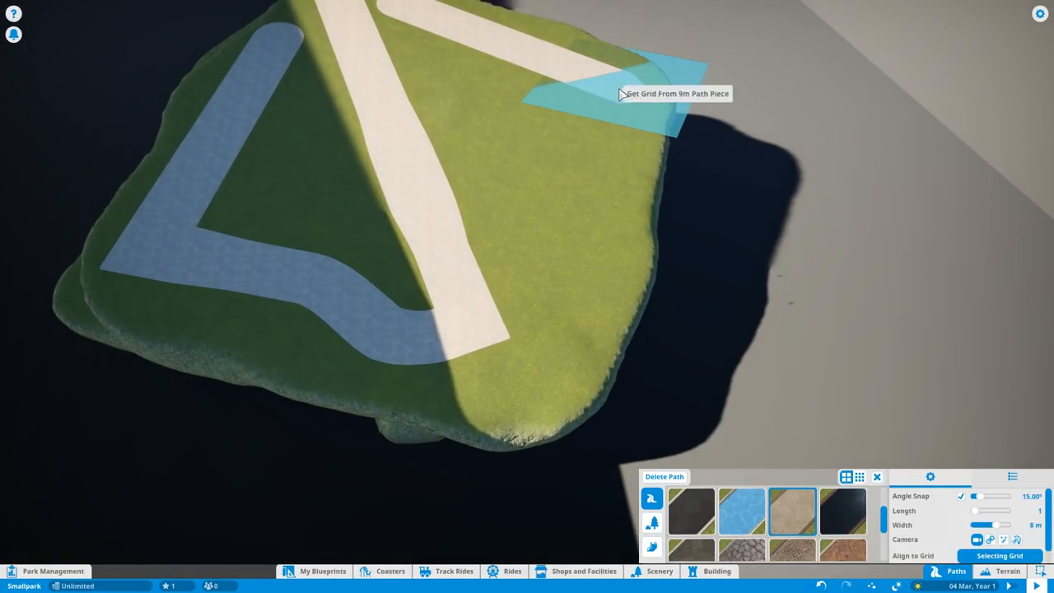
left_click(622, 94)
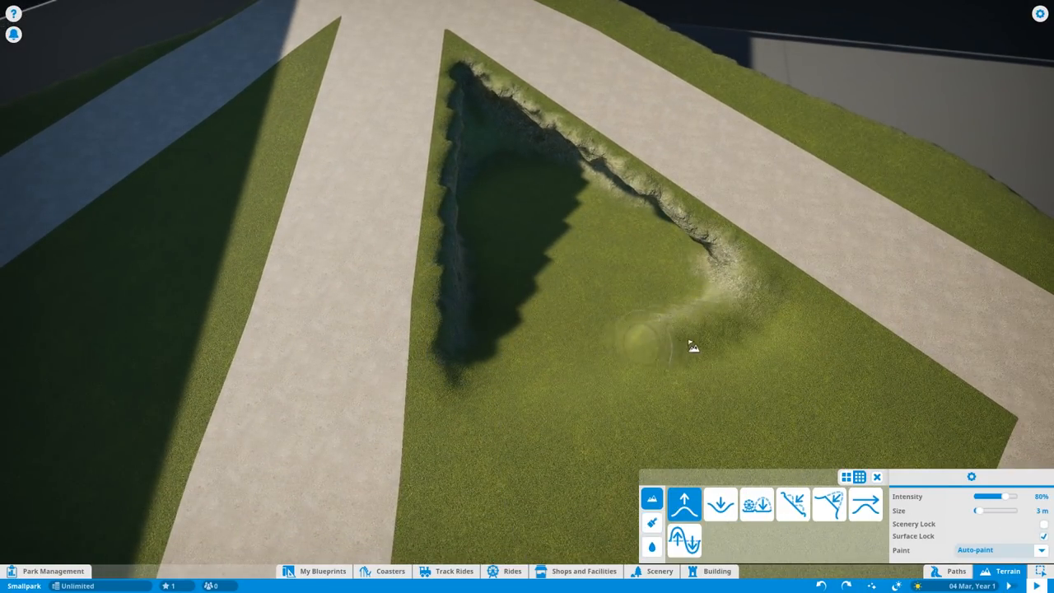
- Reshape the triangular pit's edge inside the V of paths
left_click(866, 503)
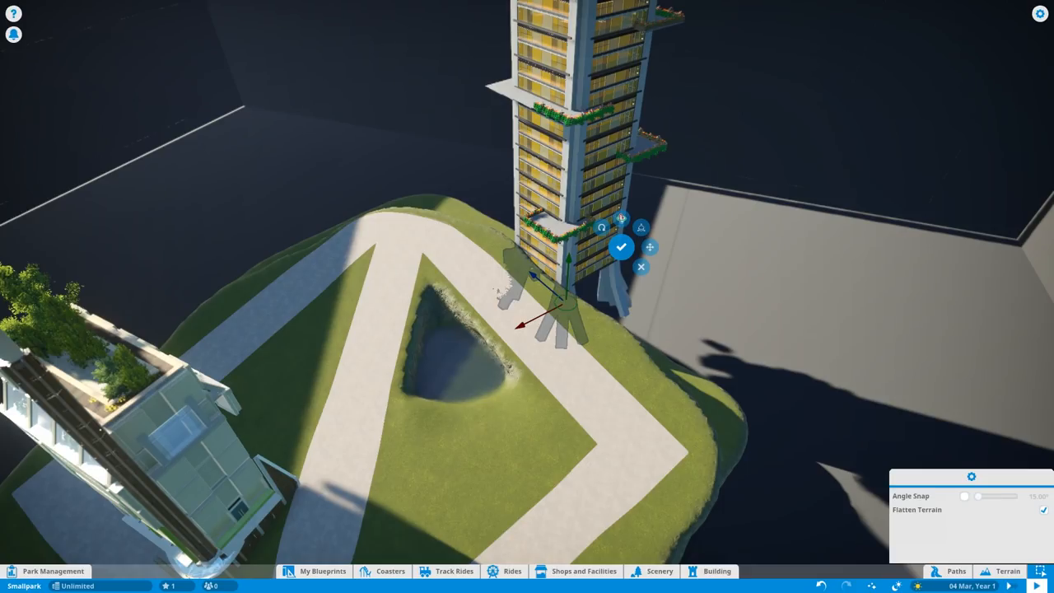
- Confirm the tall skyscraper at the V's tip beside the glass building
left_click(621, 247)
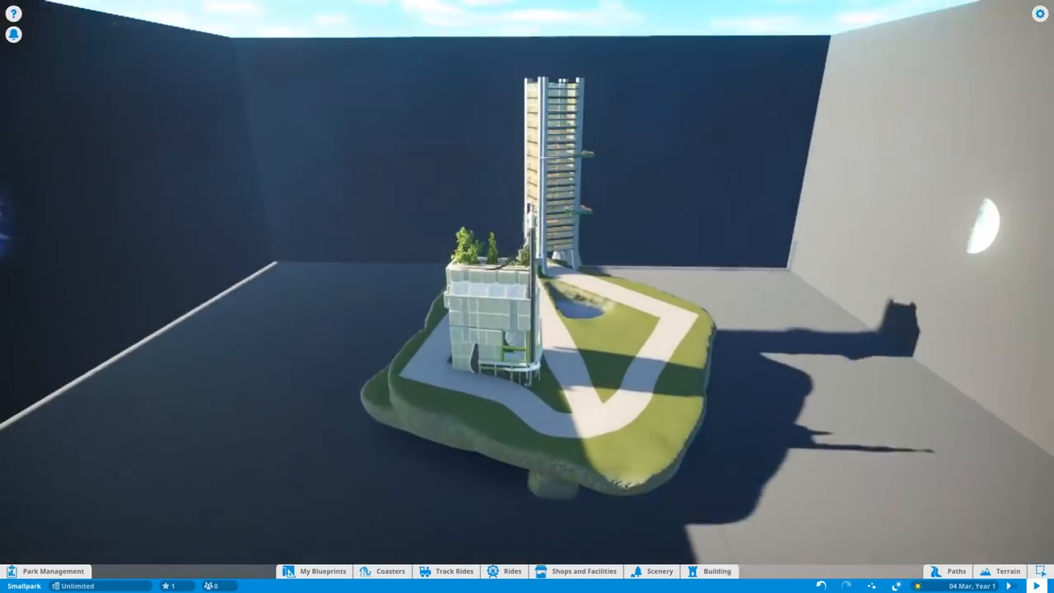
left_click(710, 571)
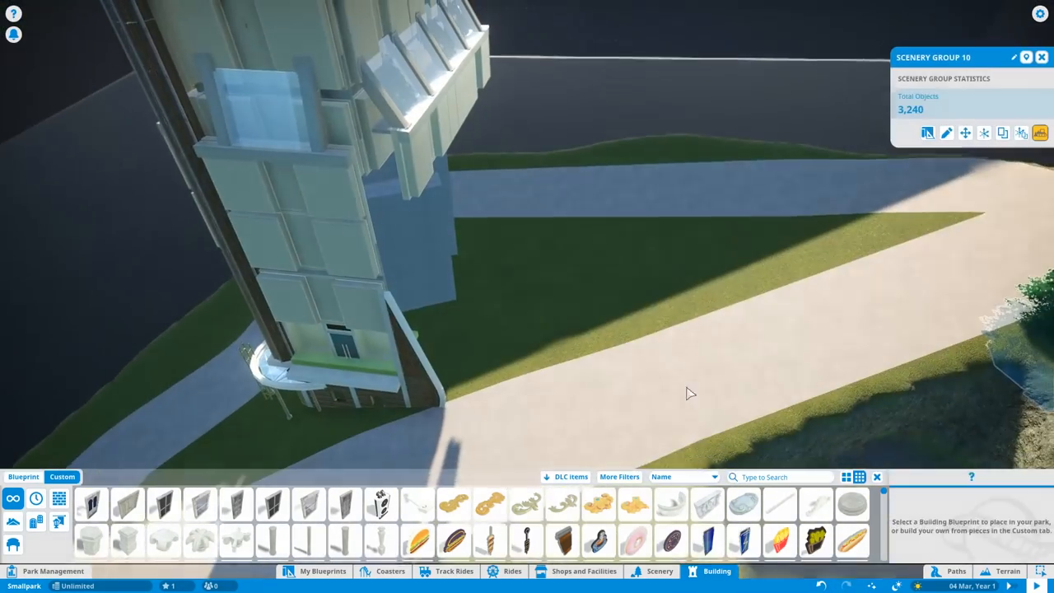
- Add the ferris wheel platform and three coloured booths on a 4 m path
left_click(512, 571)
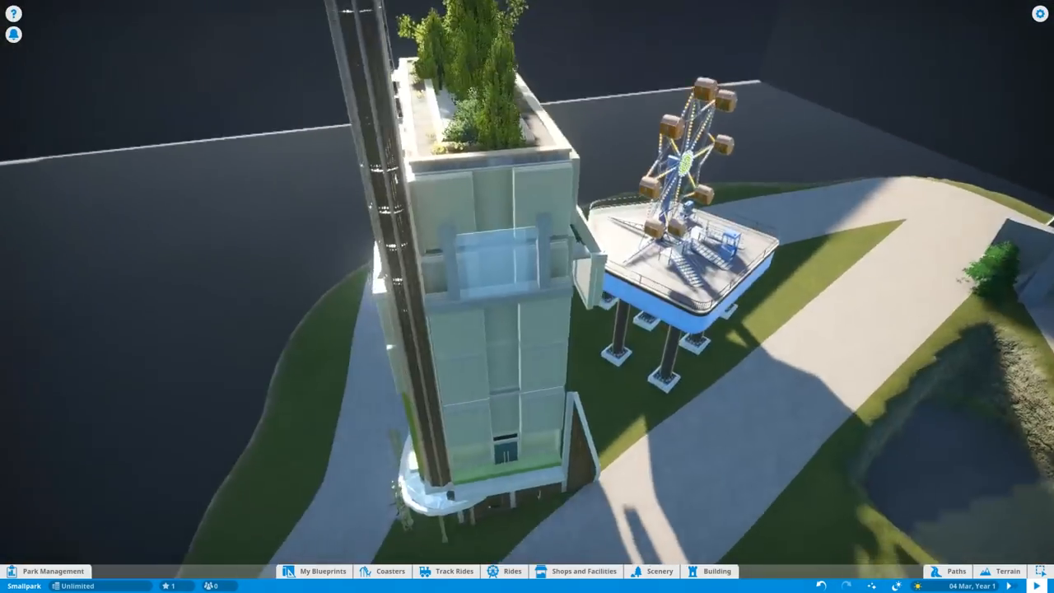
left_click(710, 570)
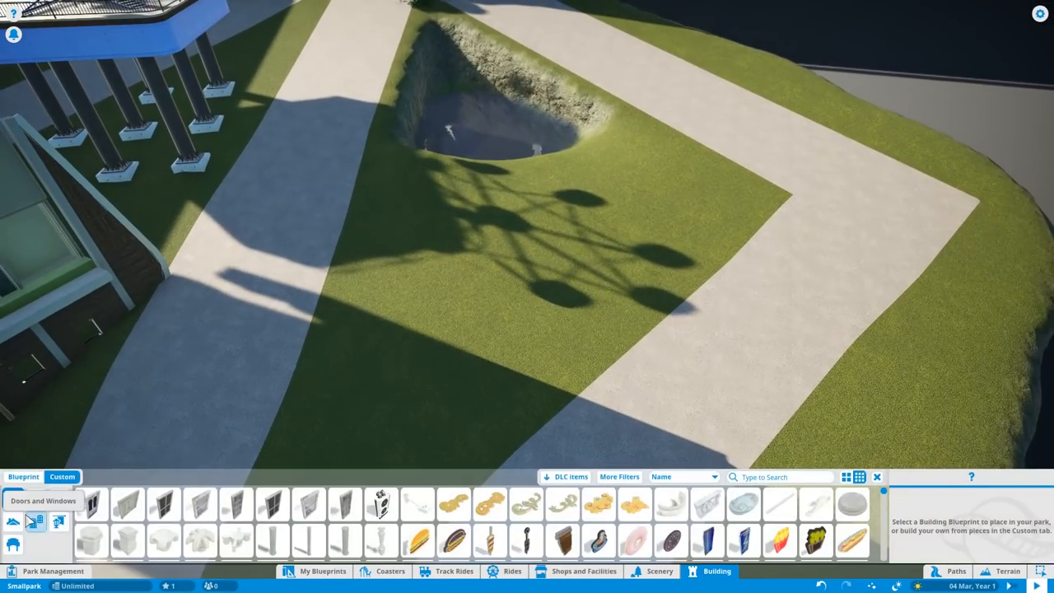
left_click(585, 571)
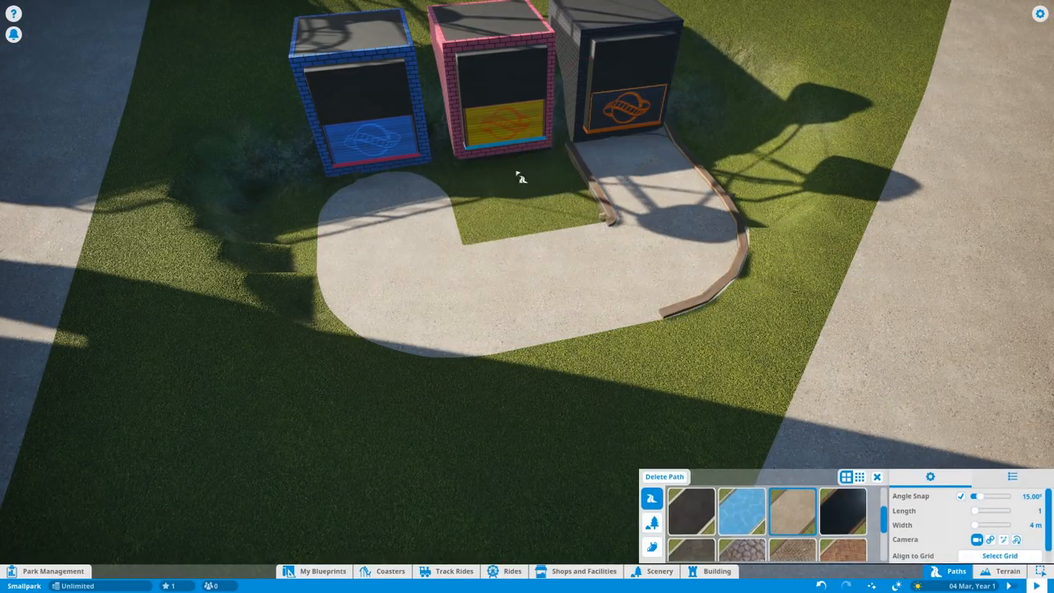
- Flatten the ground before the three booths and add a curved path joining the walkway
left_click(1008, 571)
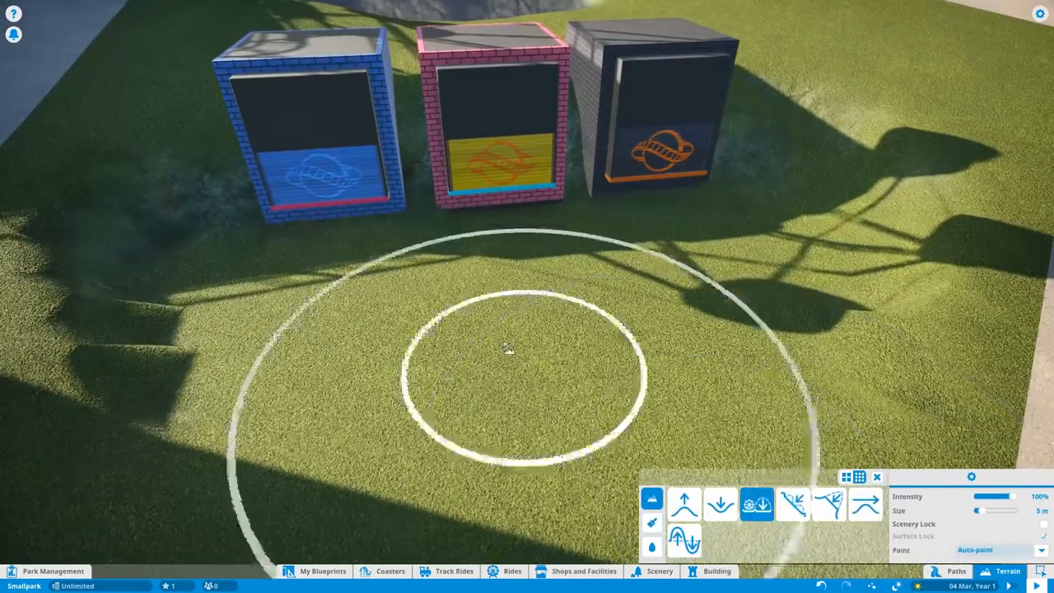
left_click(956, 571)
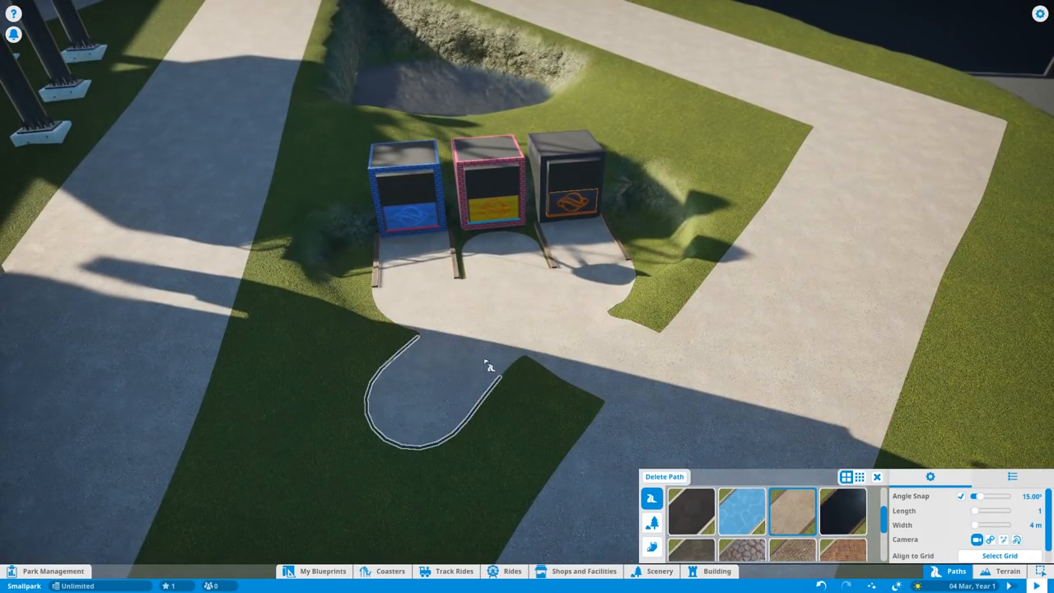
left_click(1007, 570)
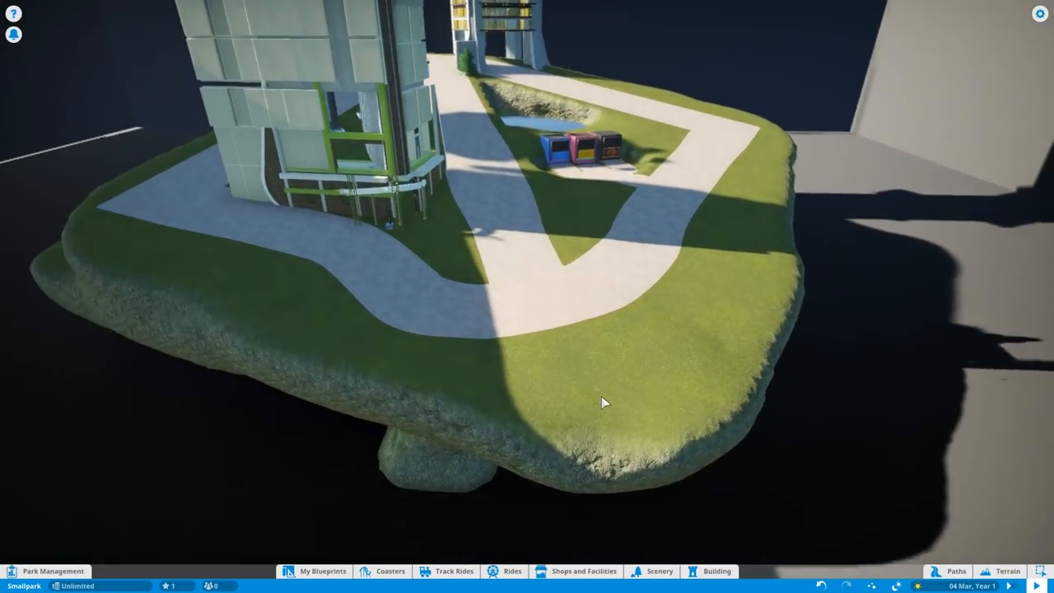
- Repaint the Big Screen Tour bus canopy white with blue stripes
left_click(447, 571)
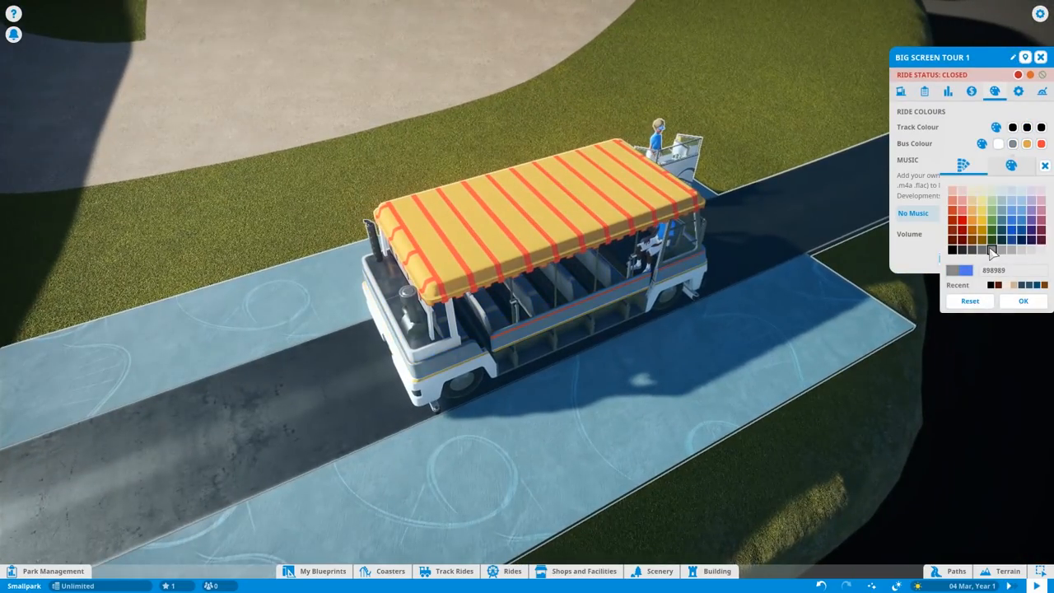
left_click(1026, 143)
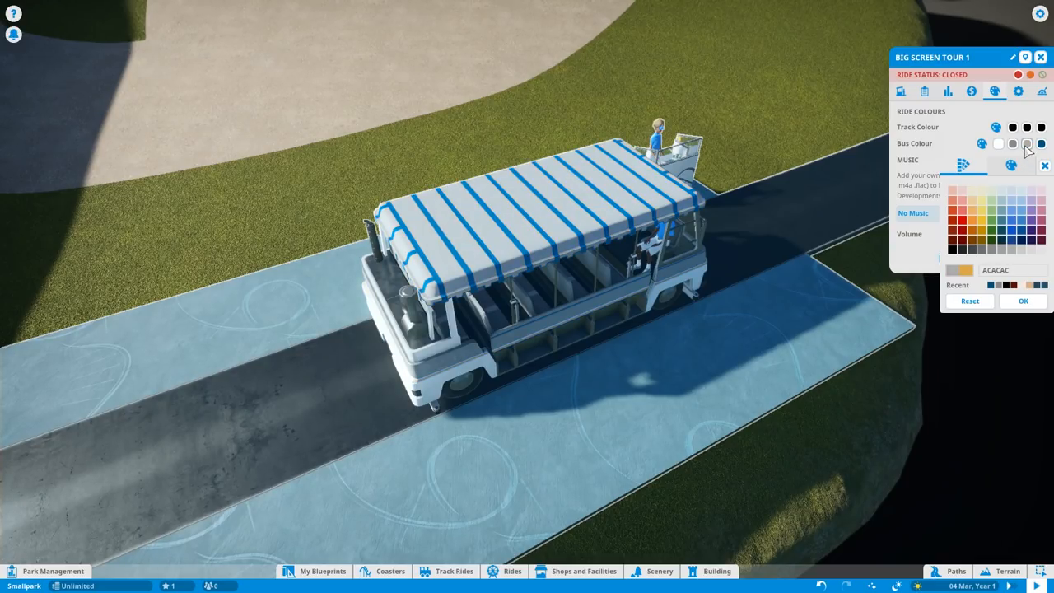
left_click(998, 285)
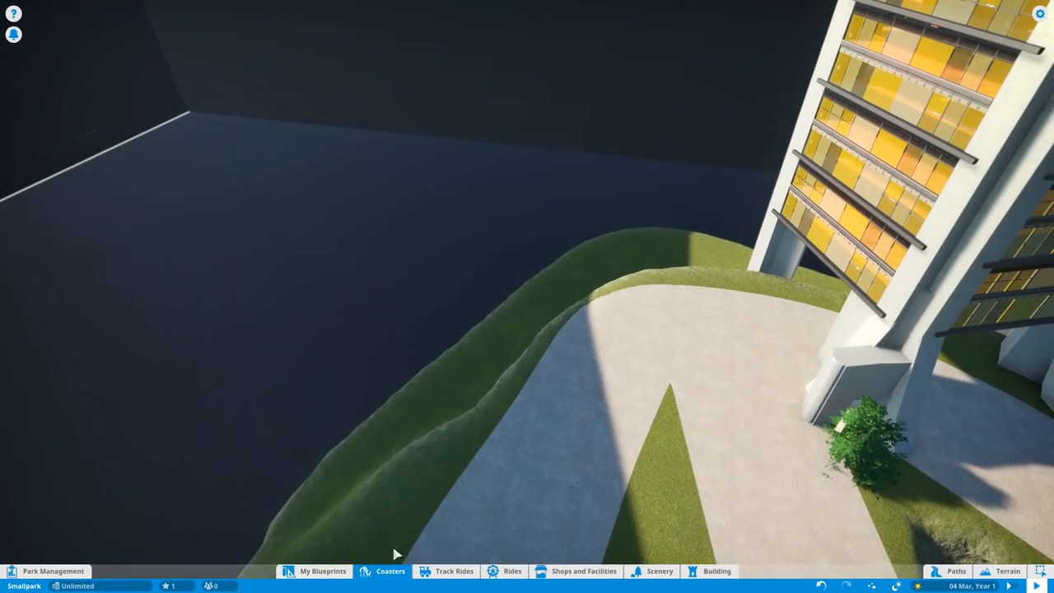
- Lay the Wooden Bobsled track around the island edge and start a test run
left_click(388, 570)
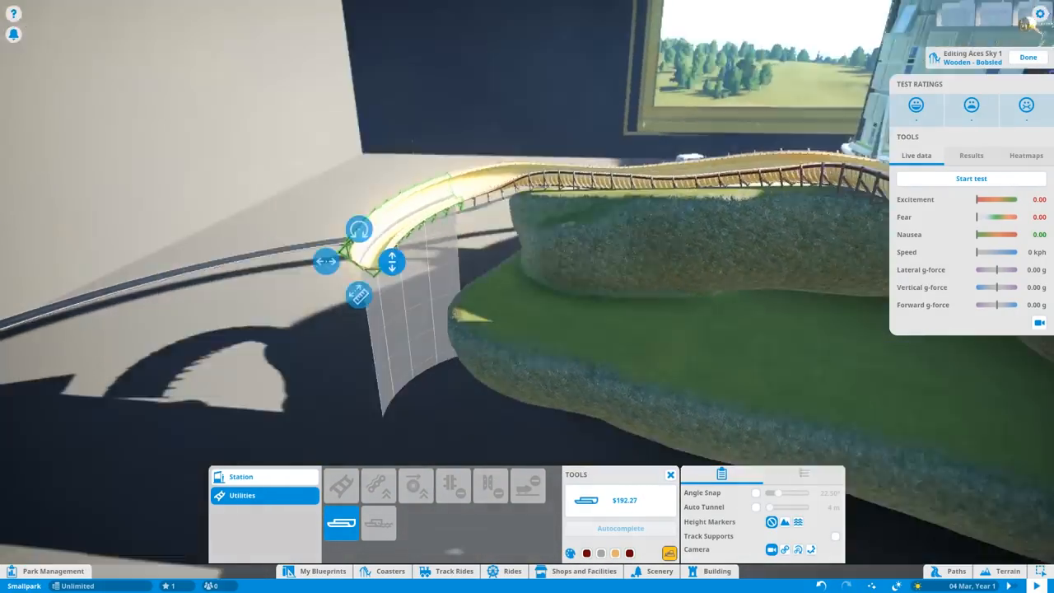
left_click(970, 179)
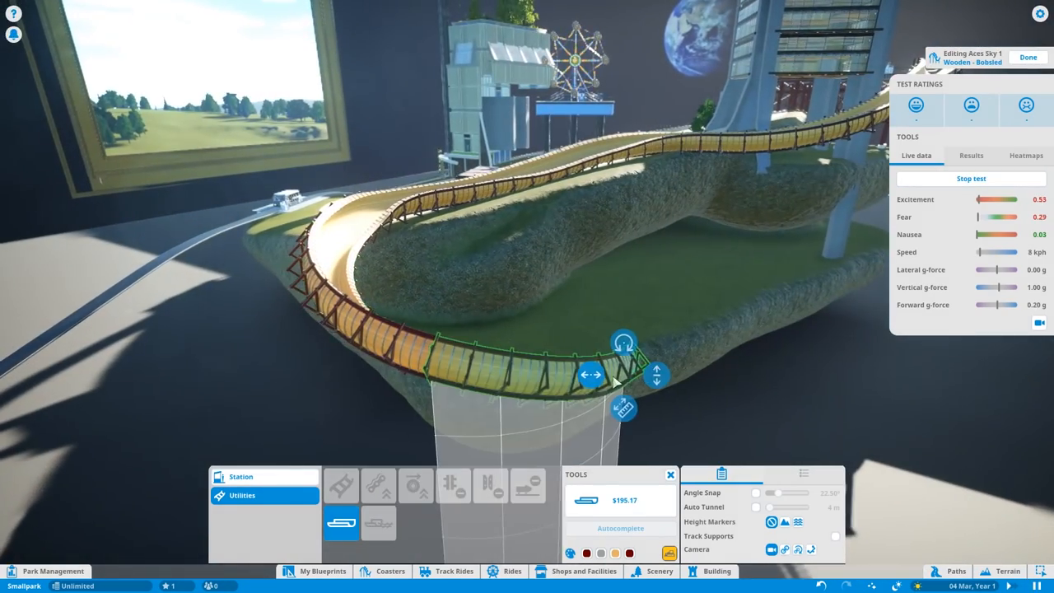